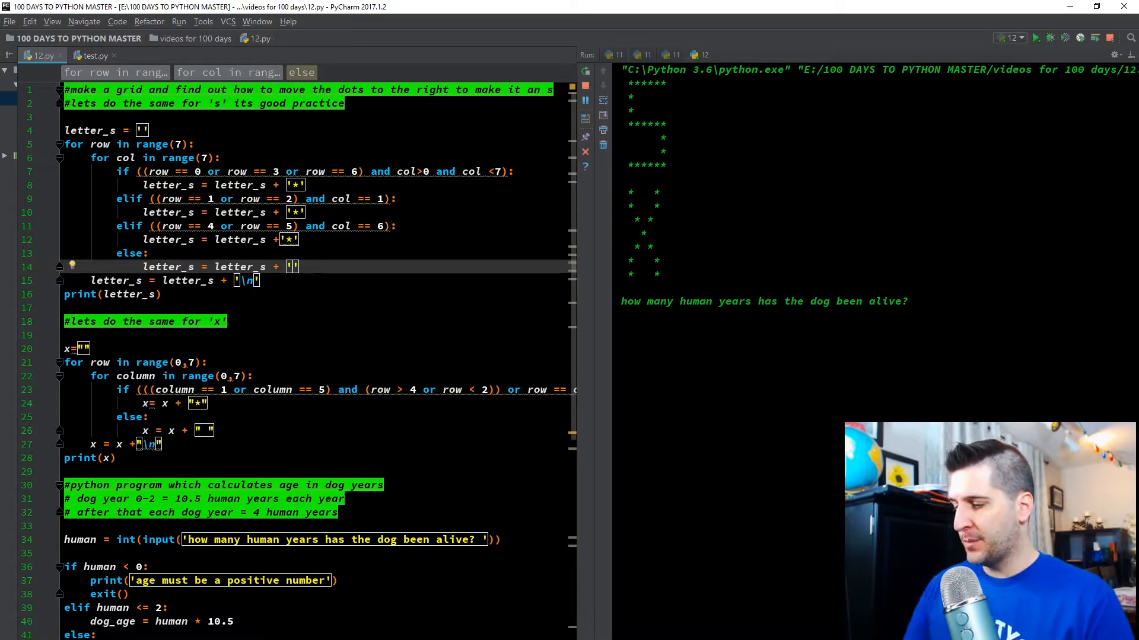
Step: Fill the S pattern's empty cells with 's', run it, then try '8' and '*' as fillers
{"action": "type", "text": "r"}
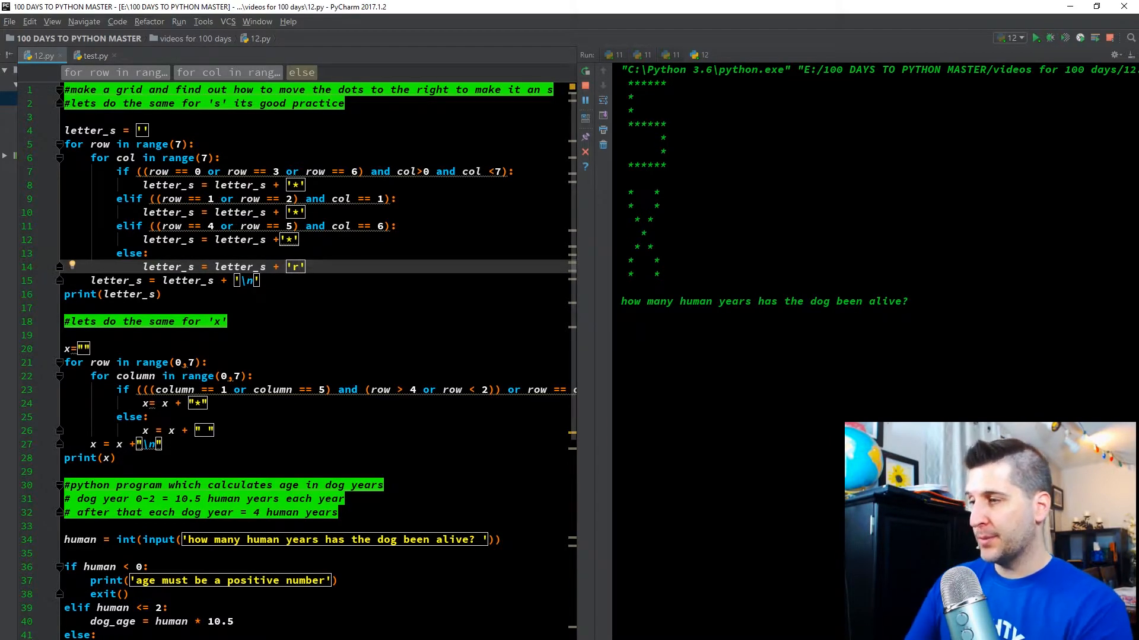
{"action": "type", "text": "s"}
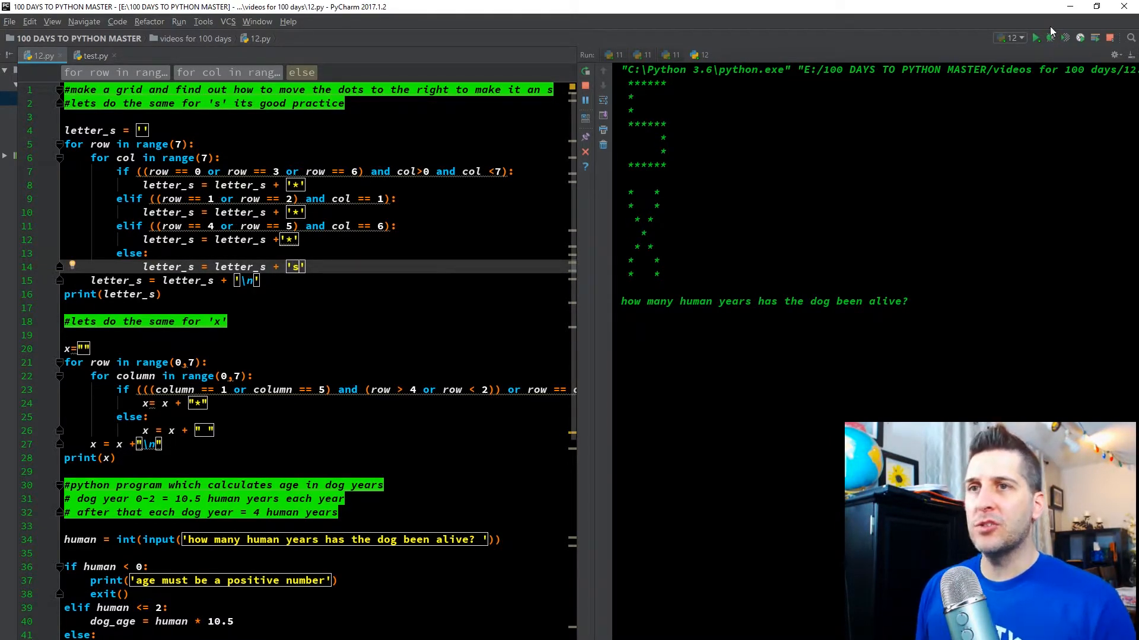
{"action": "left_click", "coordinate": [1035, 38]}
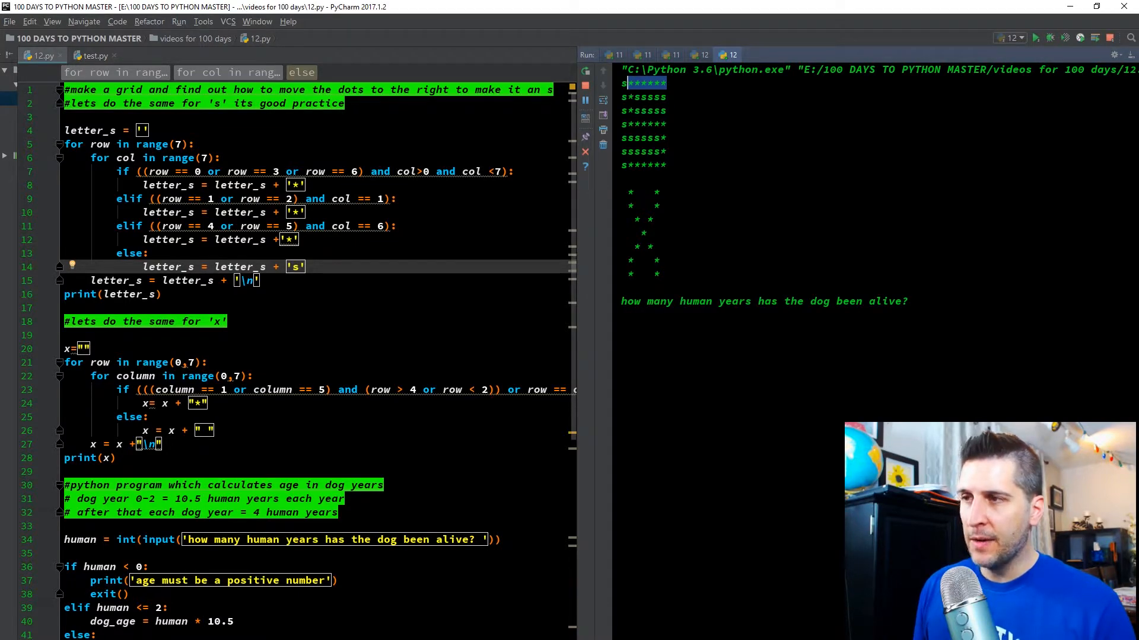
{"action": "mouse_move", "coordinate": [415, 171]}
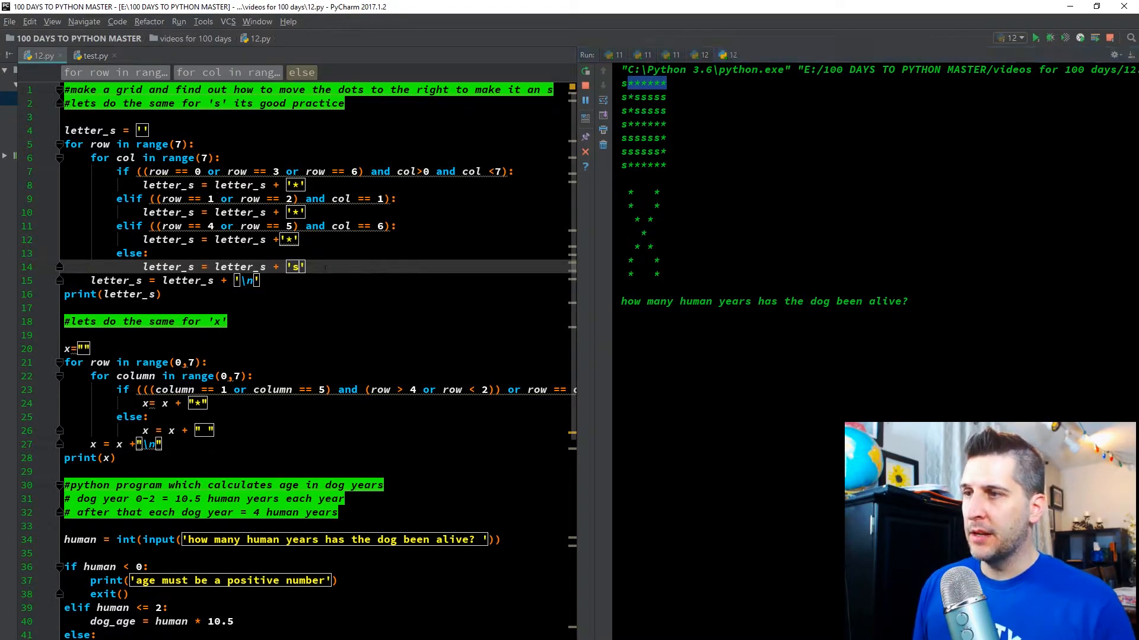
{"action": "type", "text": "8"}
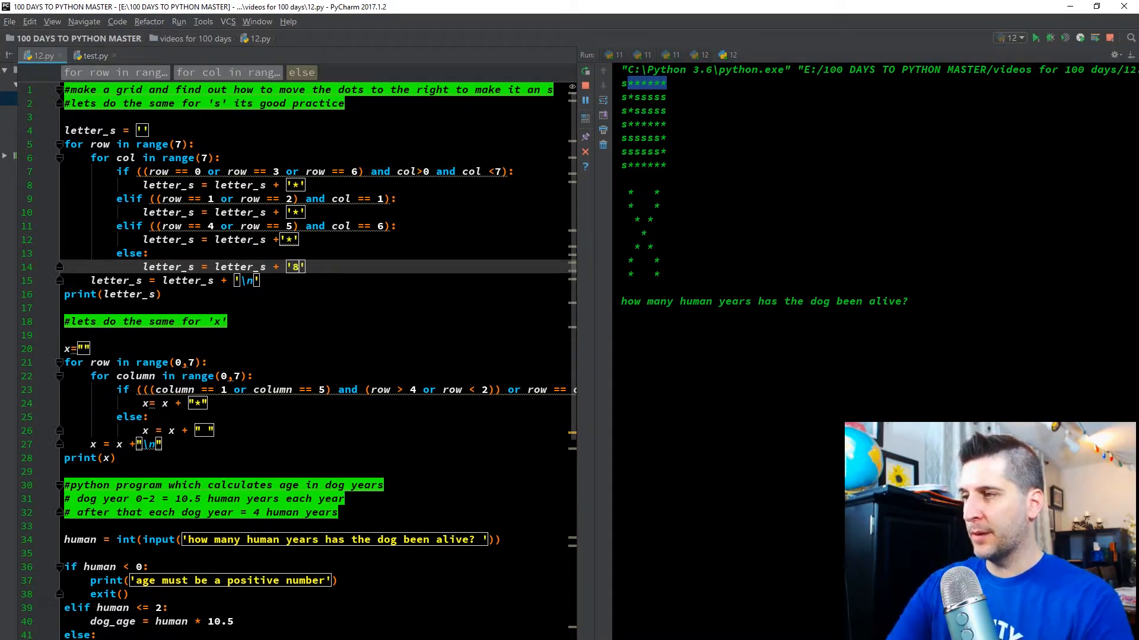
{"action": "type", "text": "*"}
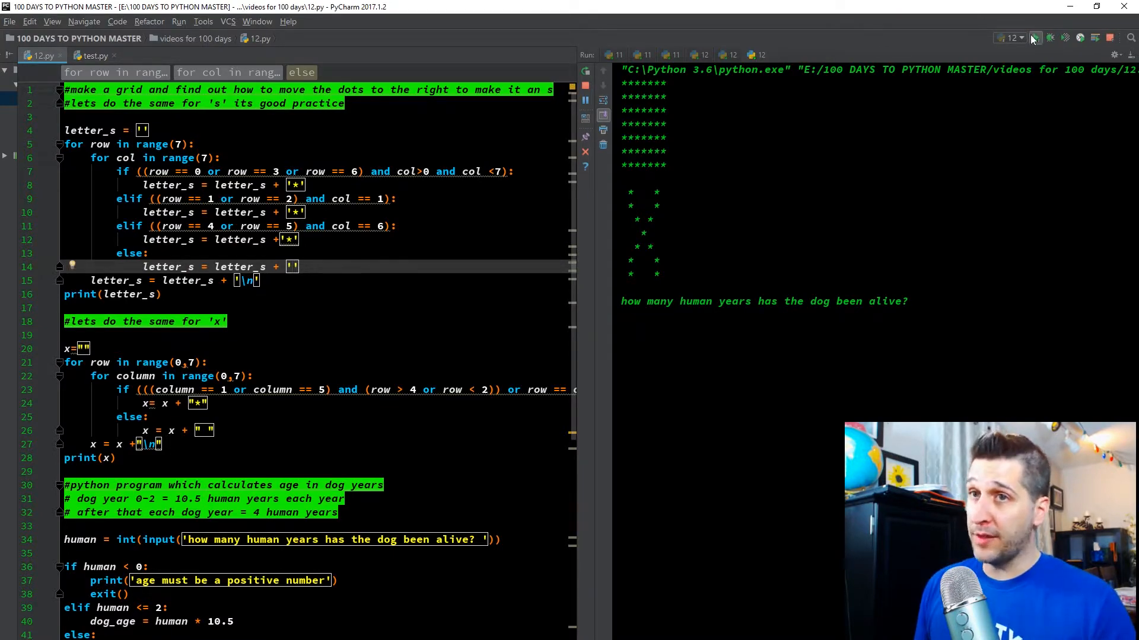
Step: Rerun the script with a blank filler so only the star-drawn S prints
{"action": "left_click", "coordinate": [1036, 38]}
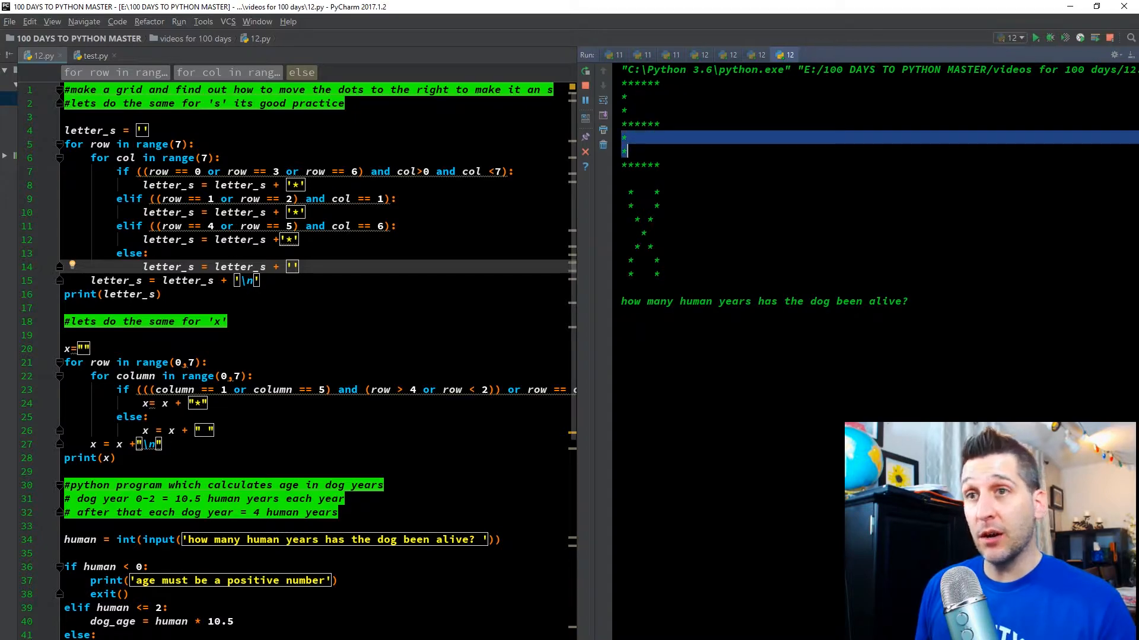
{"action": "mouse_move", "coordinate": [312, 253]}
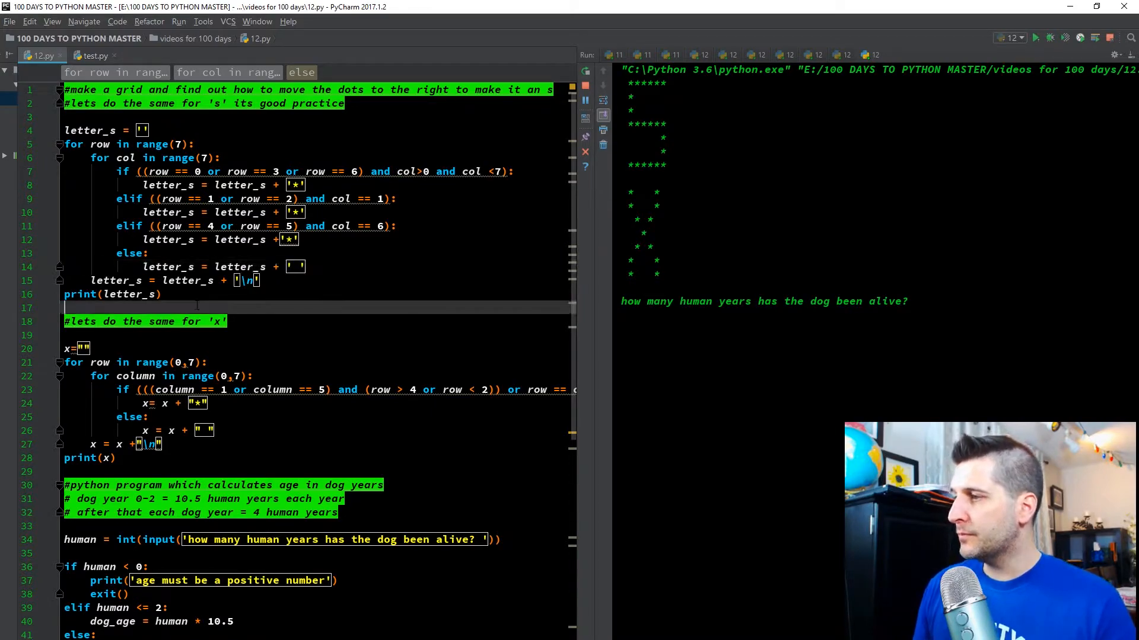
Step: Scroll through 12.py to read the X-pattern condition on line 23
{"action": "scroll", "scroll_direction": "down", "scroll_amount": 3}
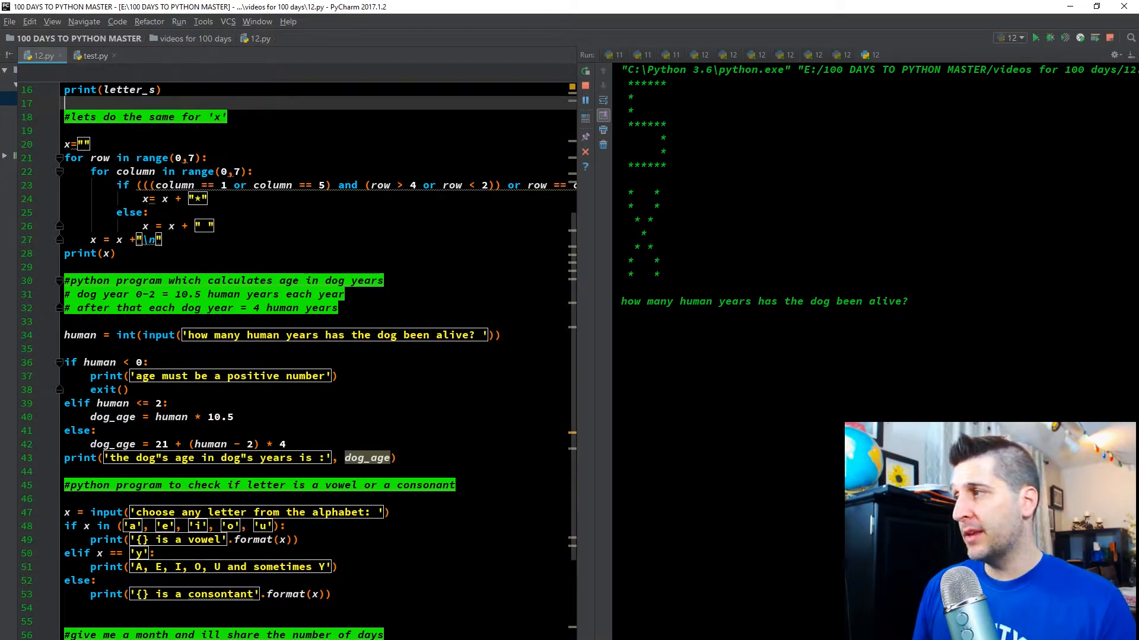
{"action": "scroll", "scroll_direction": "up", "scroll_amount": 3}
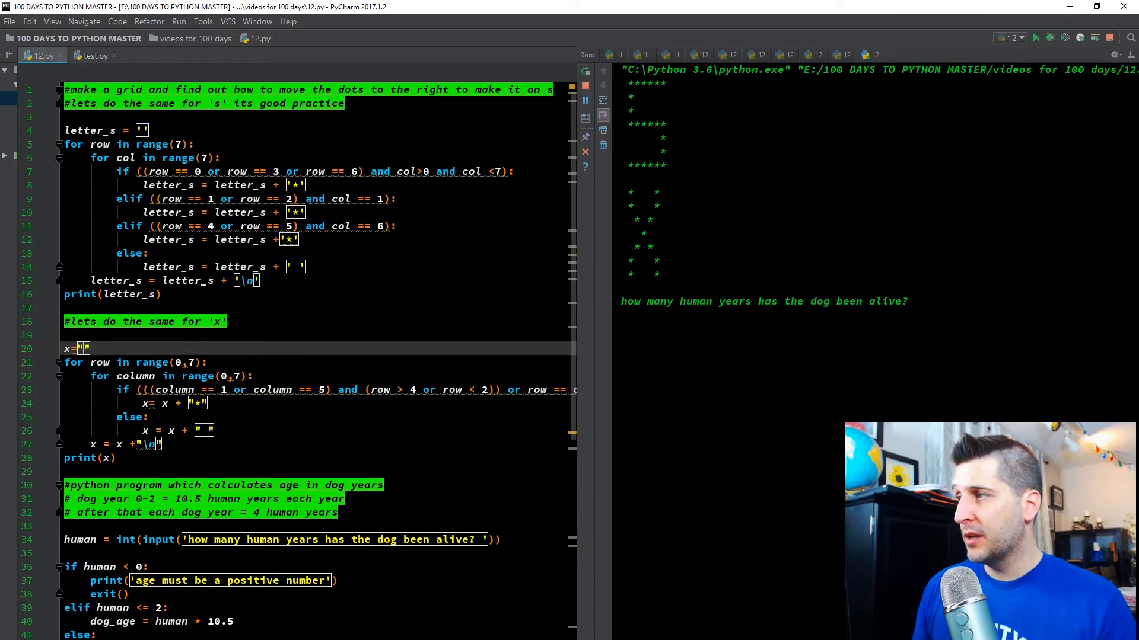
{"action": "scroll", "scroll_direction": "down", "scroll_amount": 3}
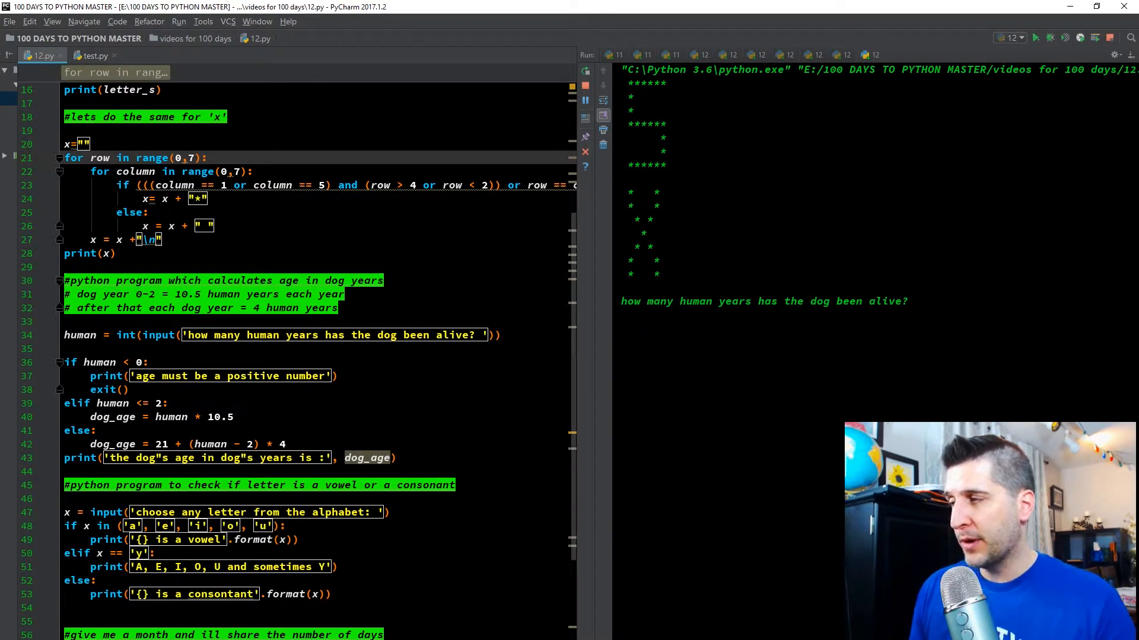
{"action": "scroll", "scroll_direction": "down", "scroll_amount": 3}
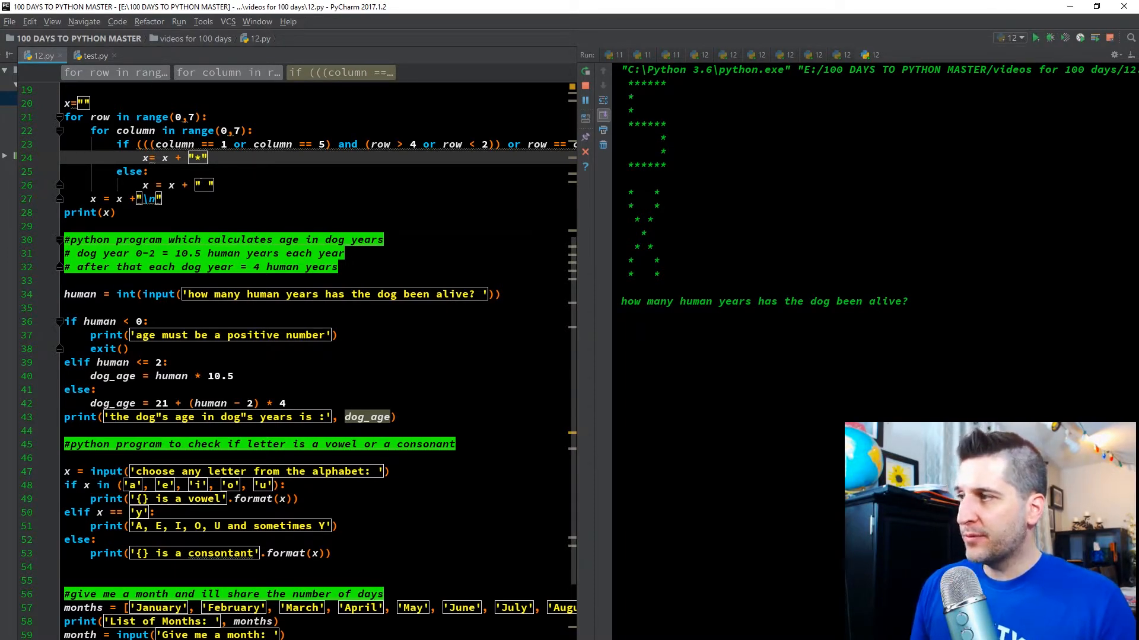
{"action": "scroll", "scroll_direction": "up", "scroll_amount": 3}
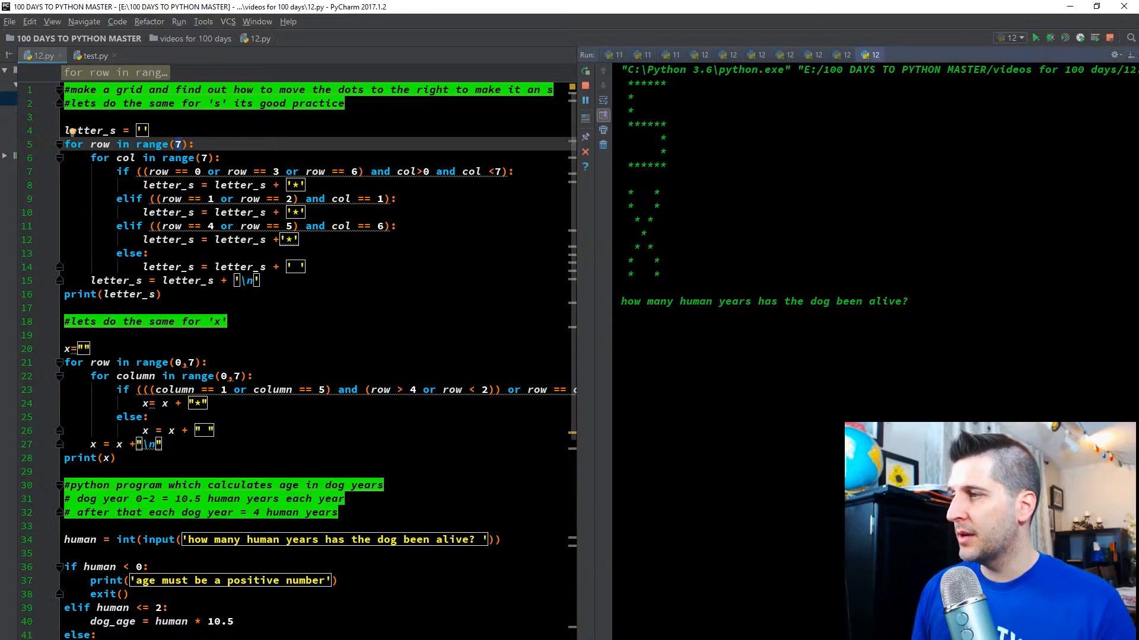
{"action": "scroll", "scroll_direction": "down", "scroll_amount": 3}
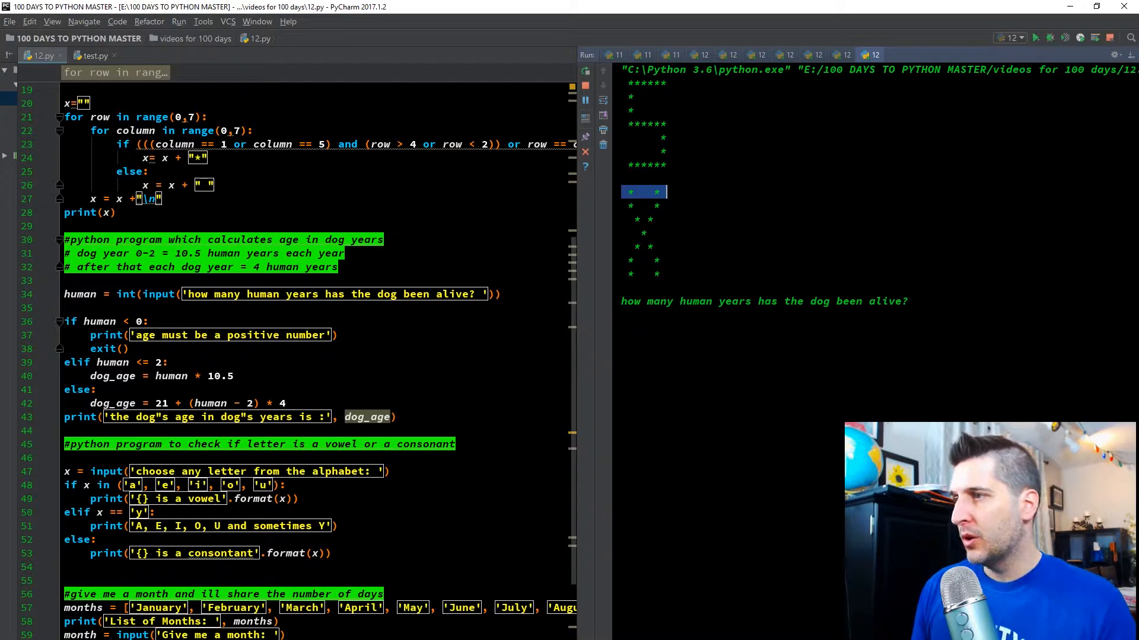
{"action": "mouse_move", "coordinate": [577, 255]}
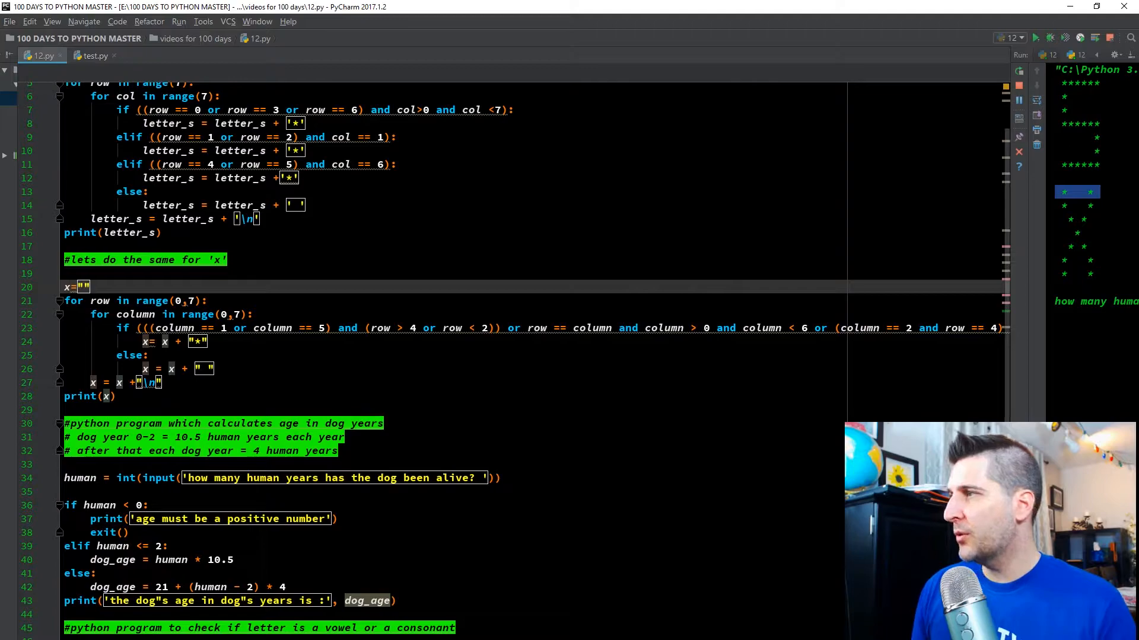
Step: Adjust the editor layout so the long line-23 condition wraps beside the console
{"action": "left_click", "coordinate": [51, 22]}
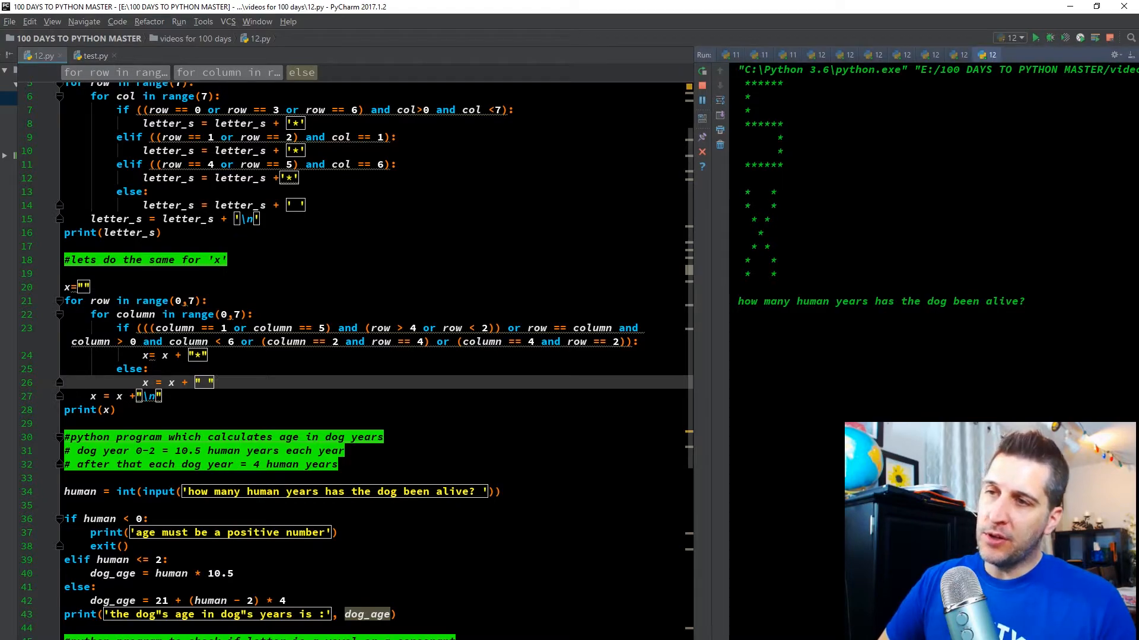
{"action": "mouse_move", "coordinate": [722, 282]}
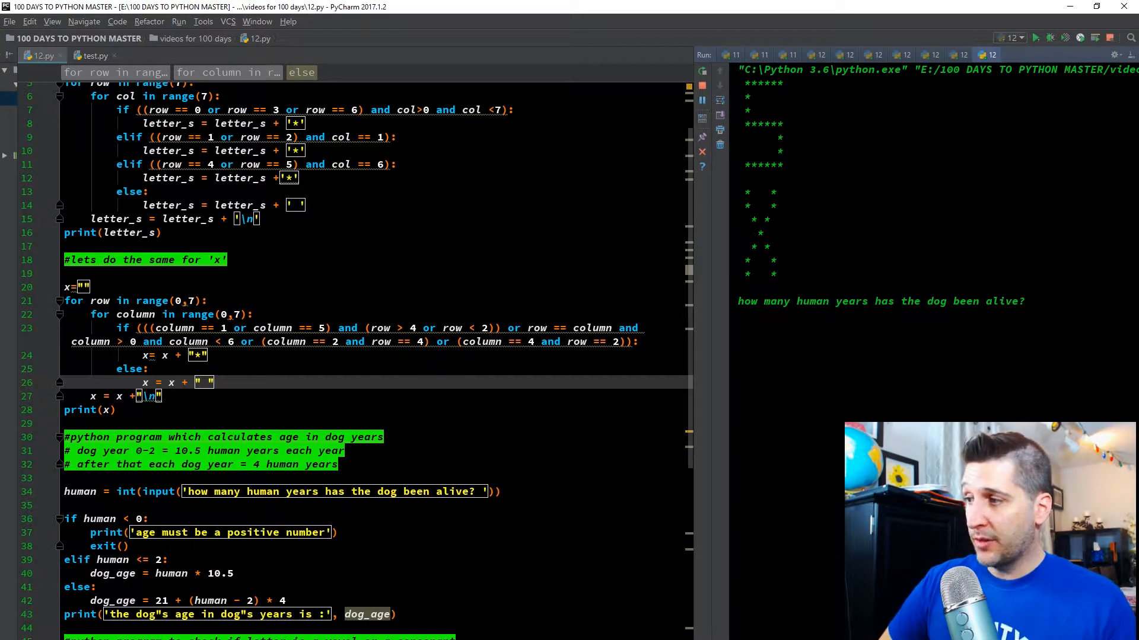
Step: Scroll down through the dog-age, vowel-checker and month-days sections of 12.py
{"action": "scroll", "scroll_direction": "down", "scroll_amount": 3}
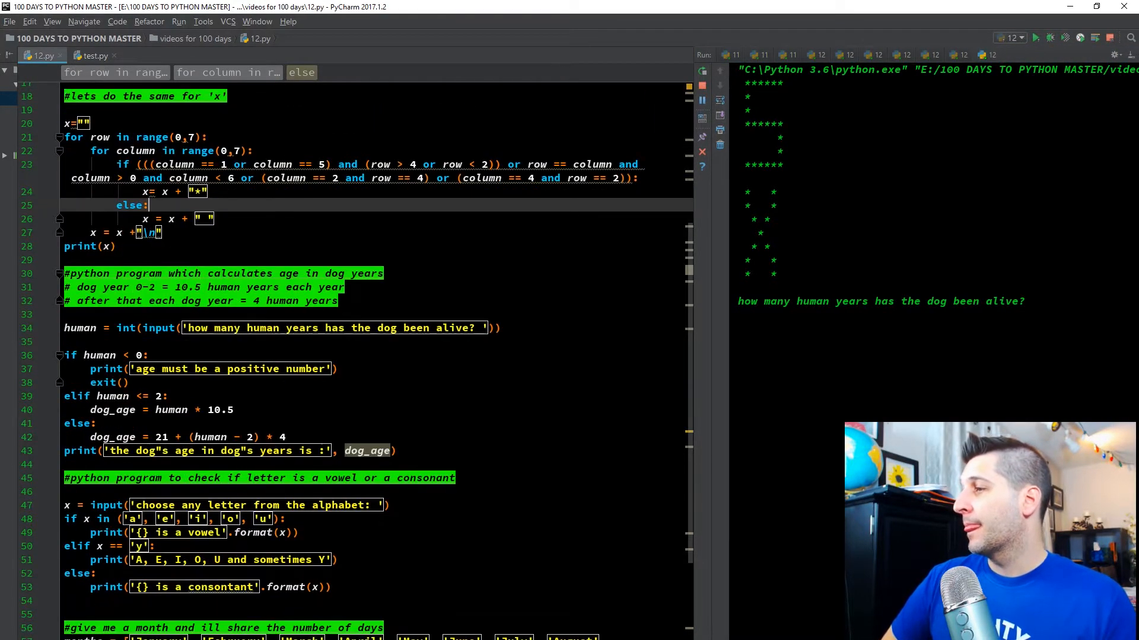
{"action": "scroll", "scroll_direction": "down", "scroll_amount": 3}
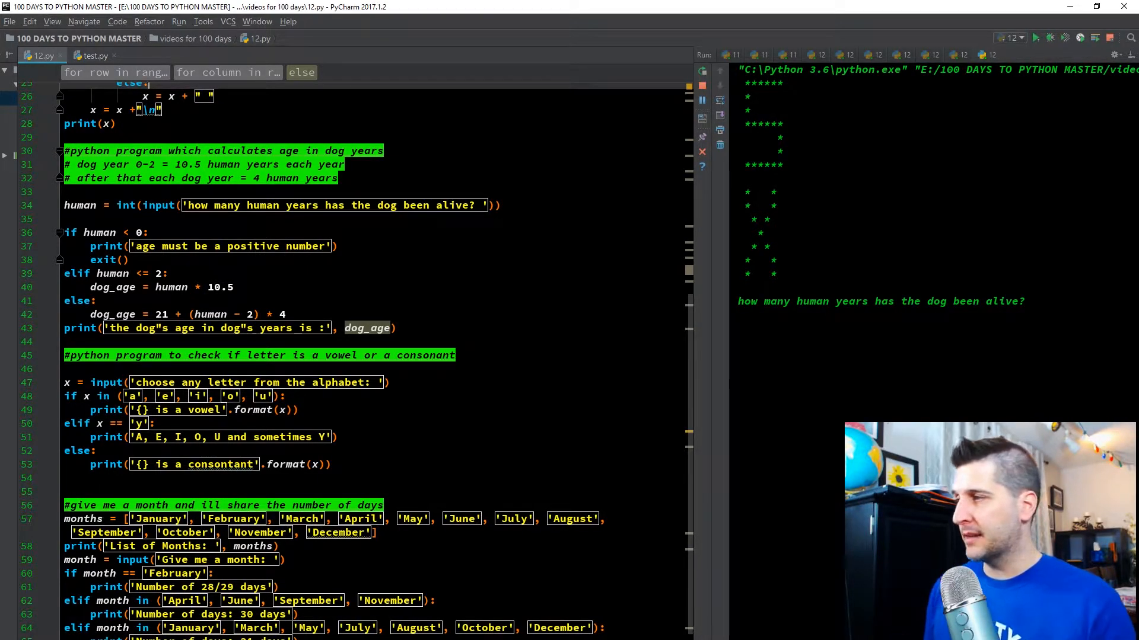
{"action": "scroll", "scroll_direction": "down", "scroll_amount": 3}
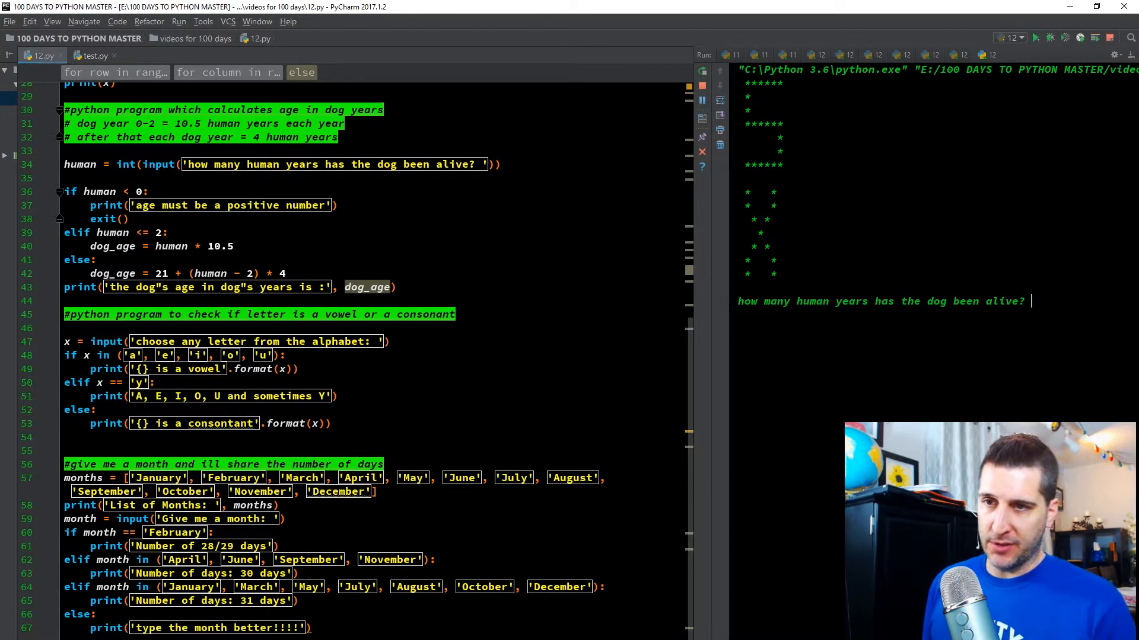
Step: Answer 8 human years in the console, getting a dog age of 45
{"action": "type", "text": "8"}
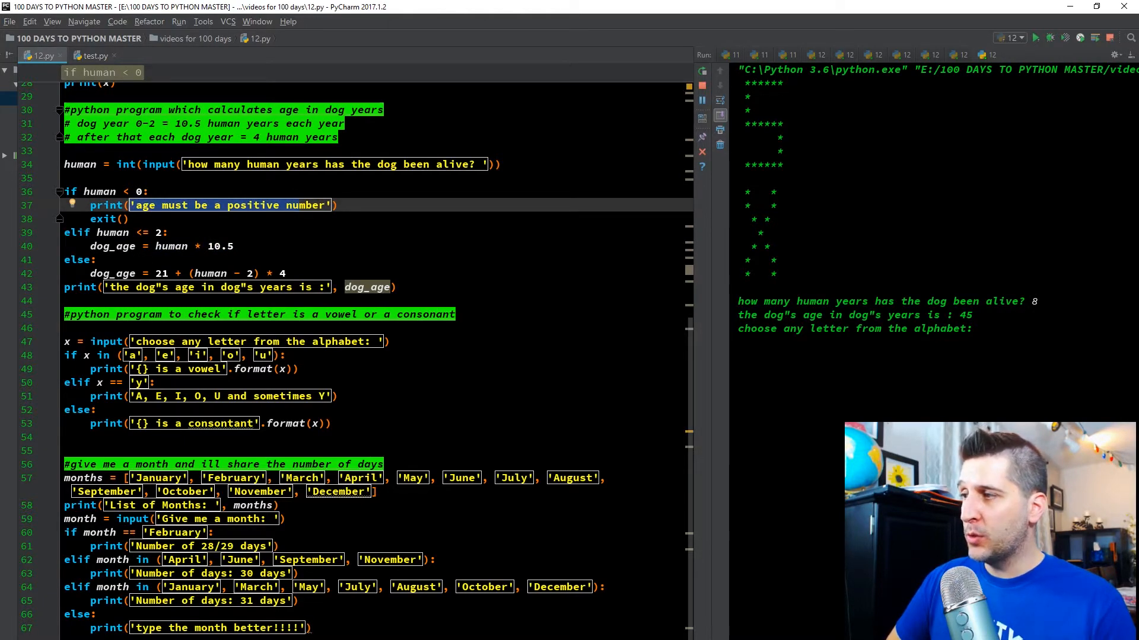
{"action": "left_click", "coordinate": [235, 246]}
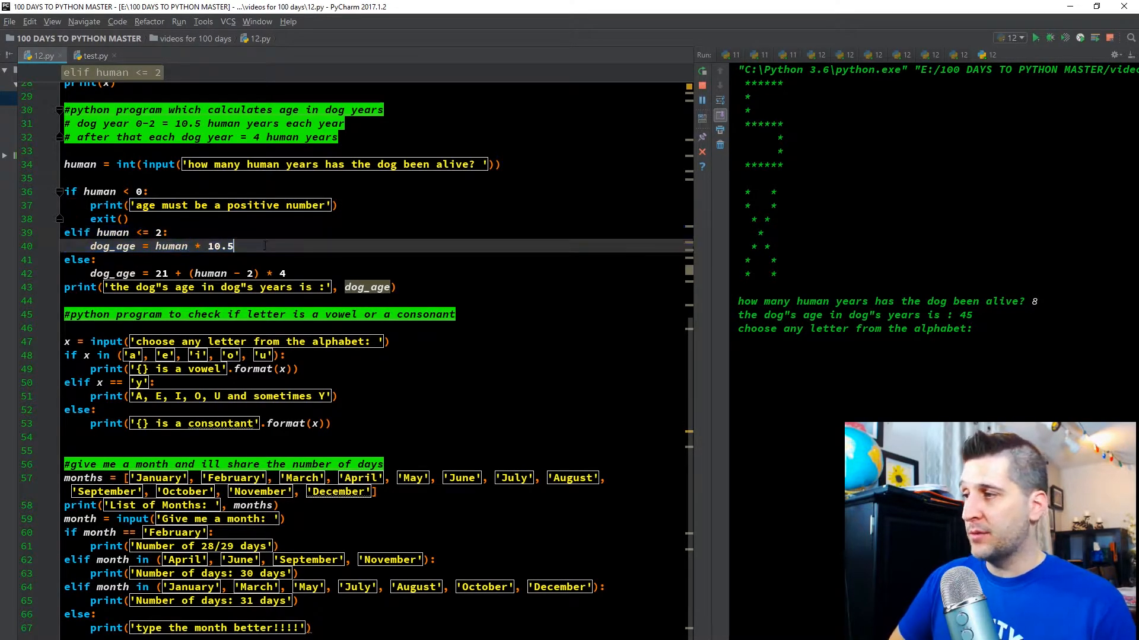
{"action": "scroll", "scroll_direction": "down", "scroll_amount": 3}
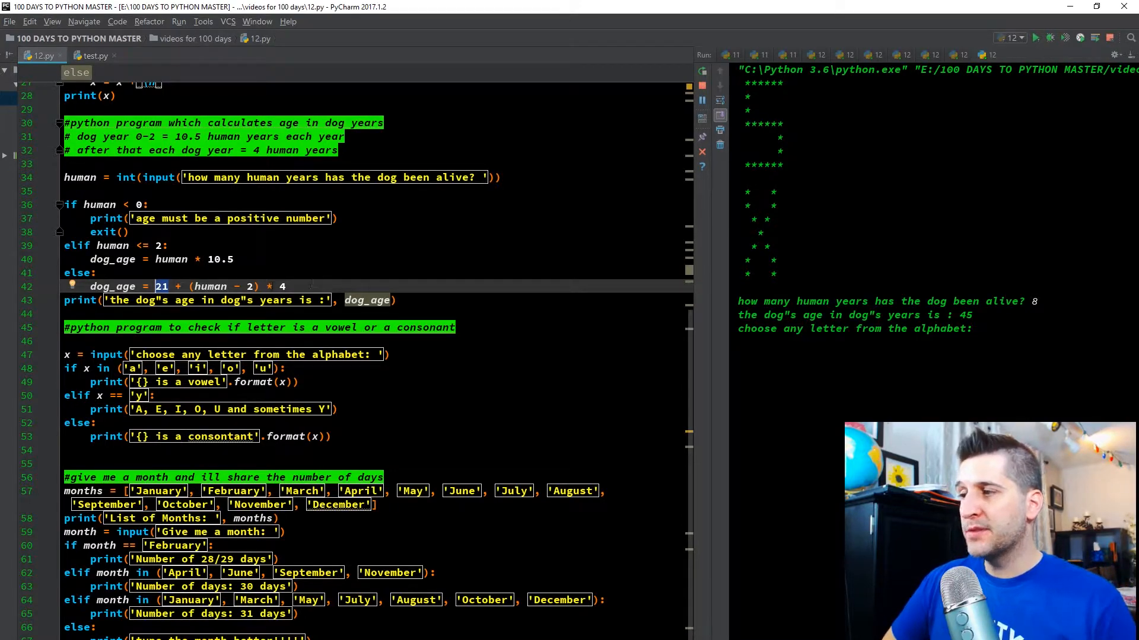
{"action": "left_click", "coordinate": [218, 286]}
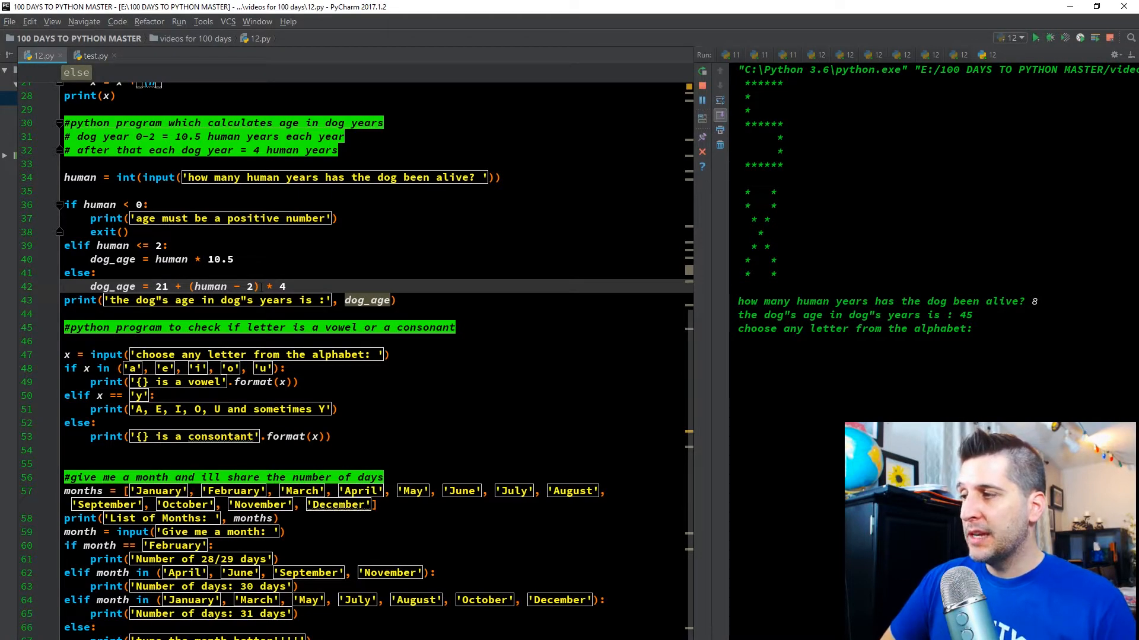
{"action": "double_click", "coordinate": [211, 286]}
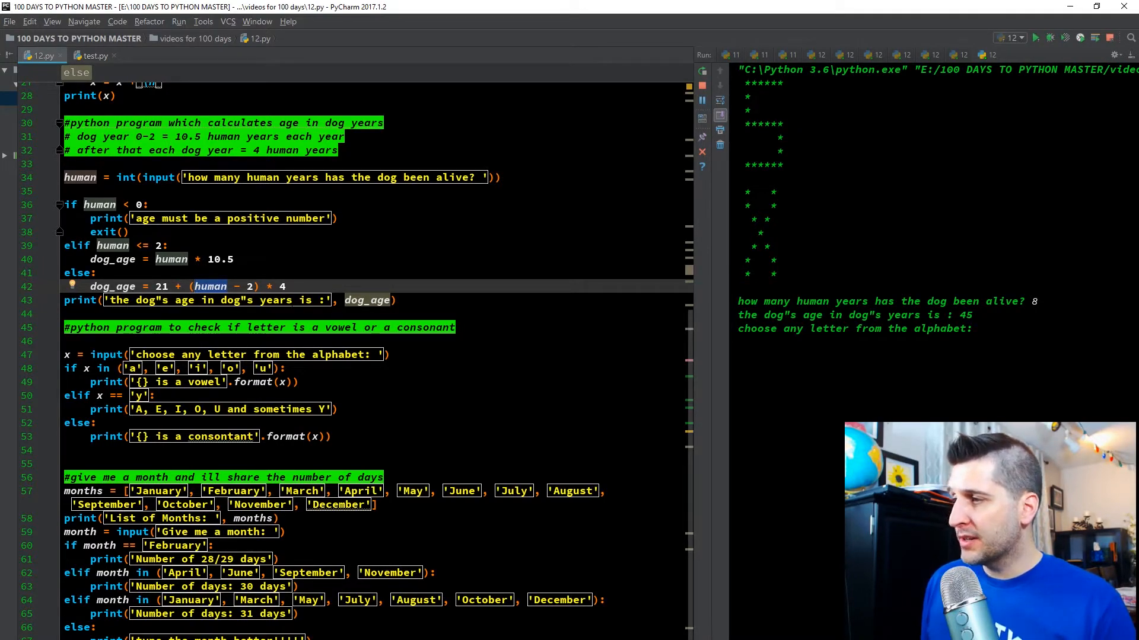
{"action": "mouse_move", "coordinate": [366, 300]}
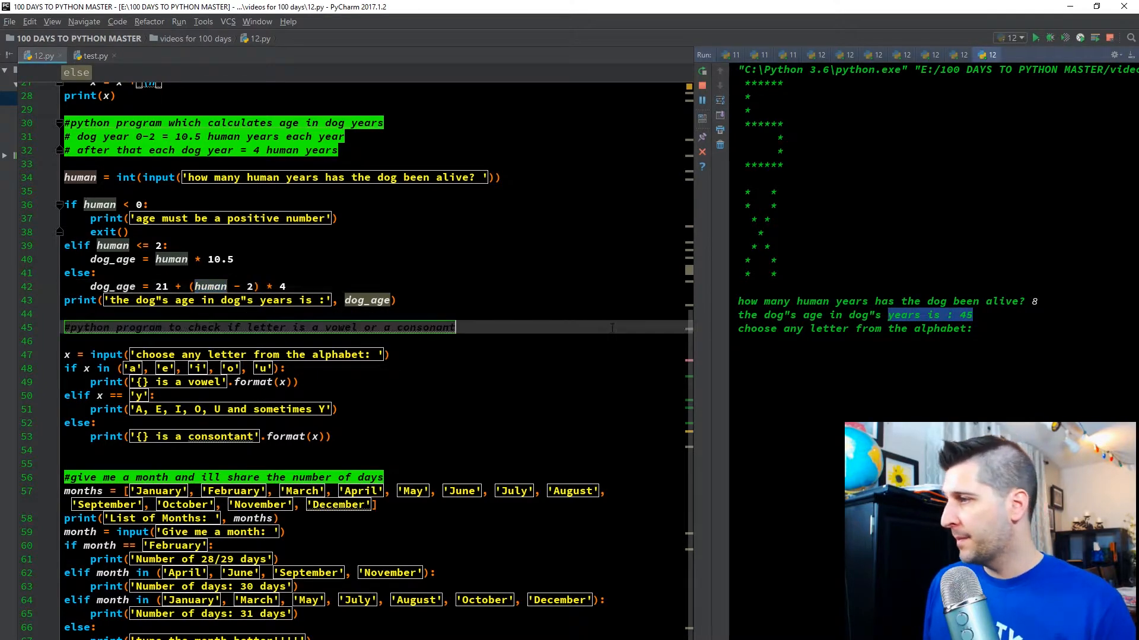
{"action": "scroll", "scroll_direction": "down", "scroll_amount": 3}
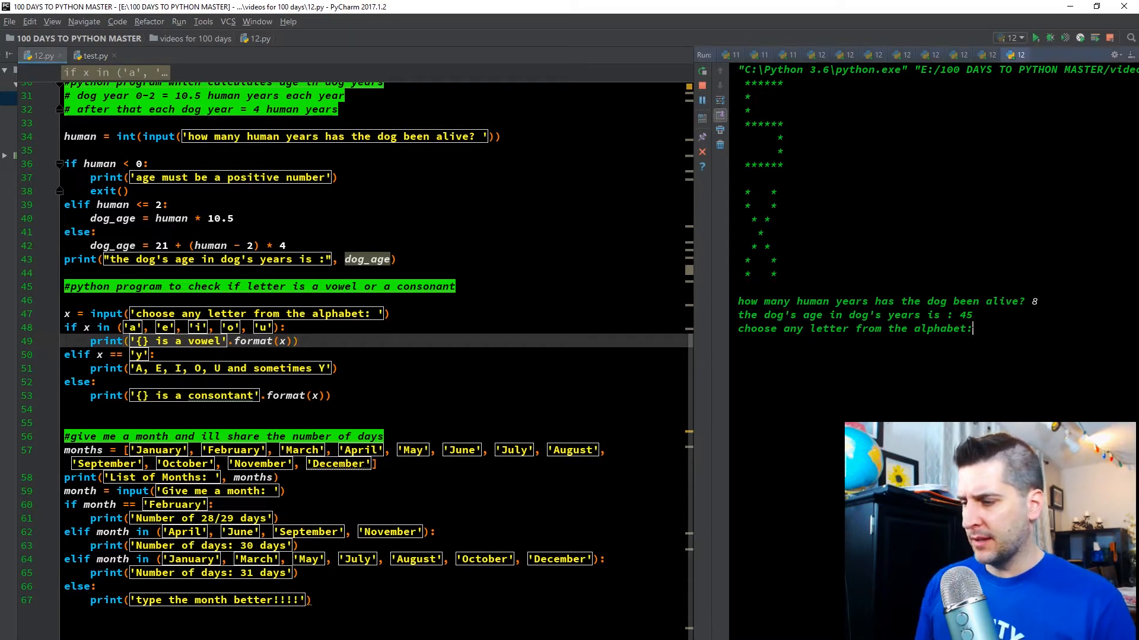
Step: Answer the letter b, which the console reports as a consonant before listing months
{"action": "type", "text": "b"}
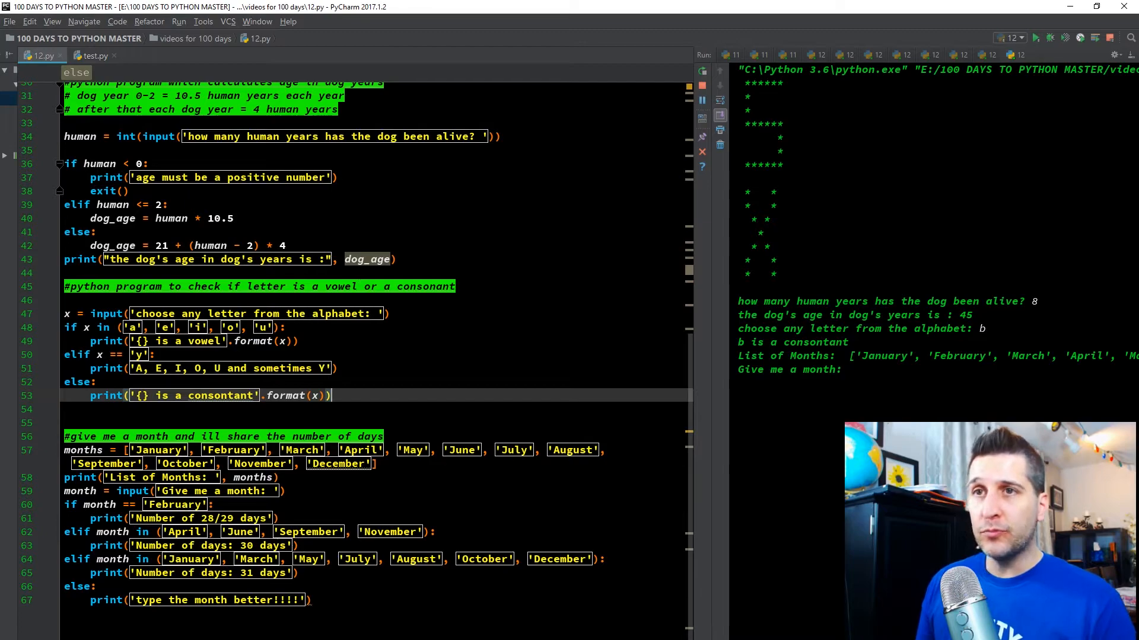
Step: Rerun the script and answer age 8 and the following prompts through to the month question
{"action": "left_click", "coordinate": [1036, 38]}
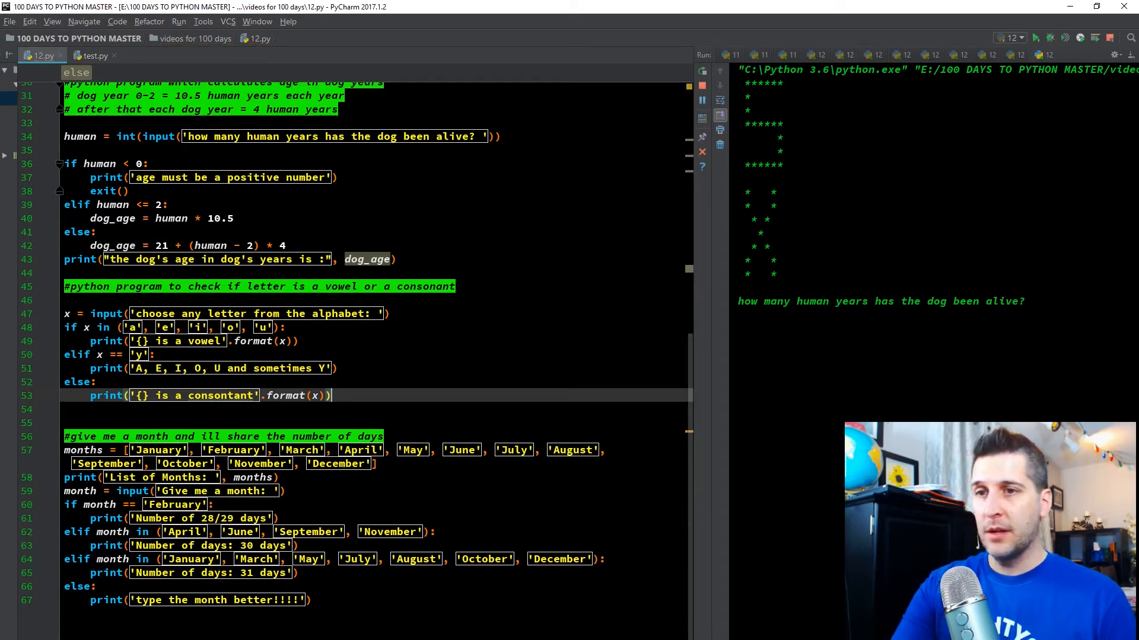
{"action": "type", "text": "8"}
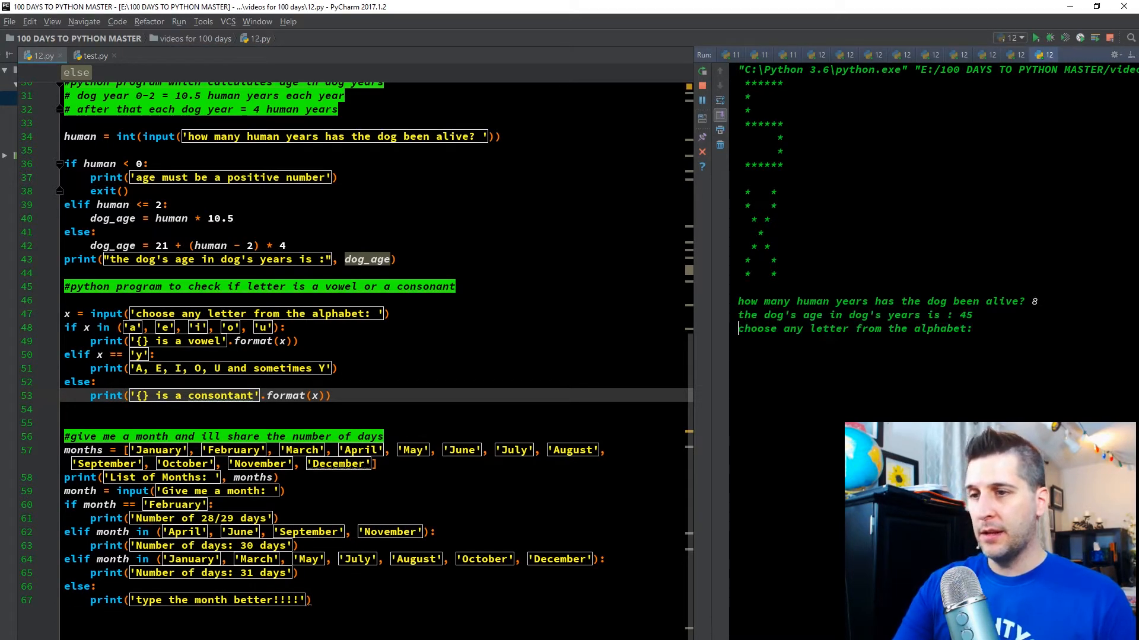
{"action": "type", "text": "y"}
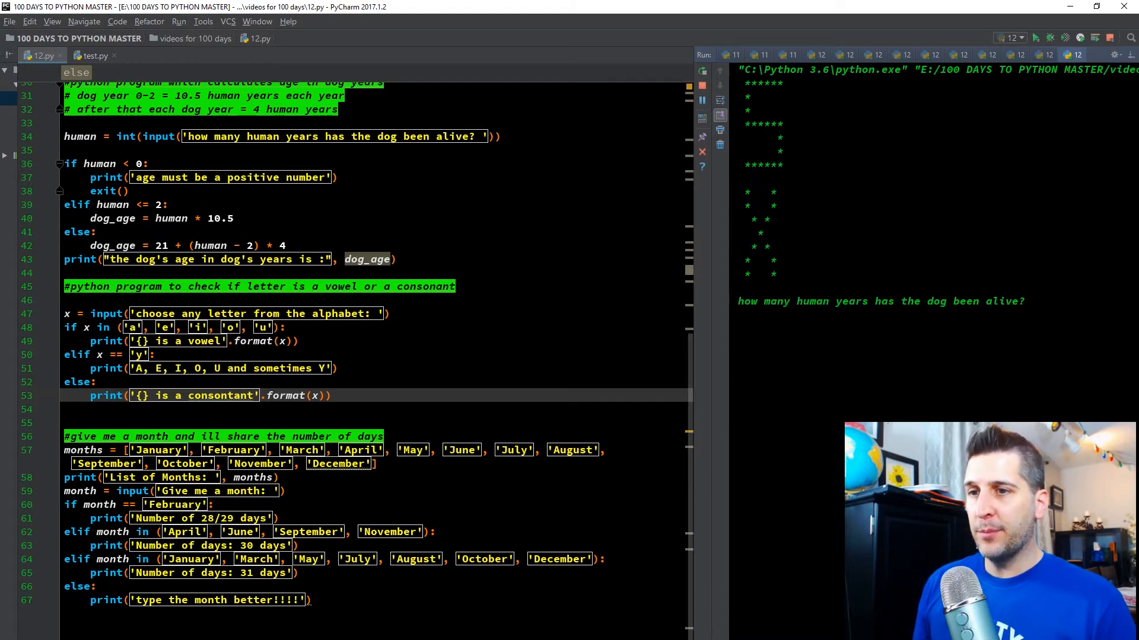
{"action": "type", "text": "8"}
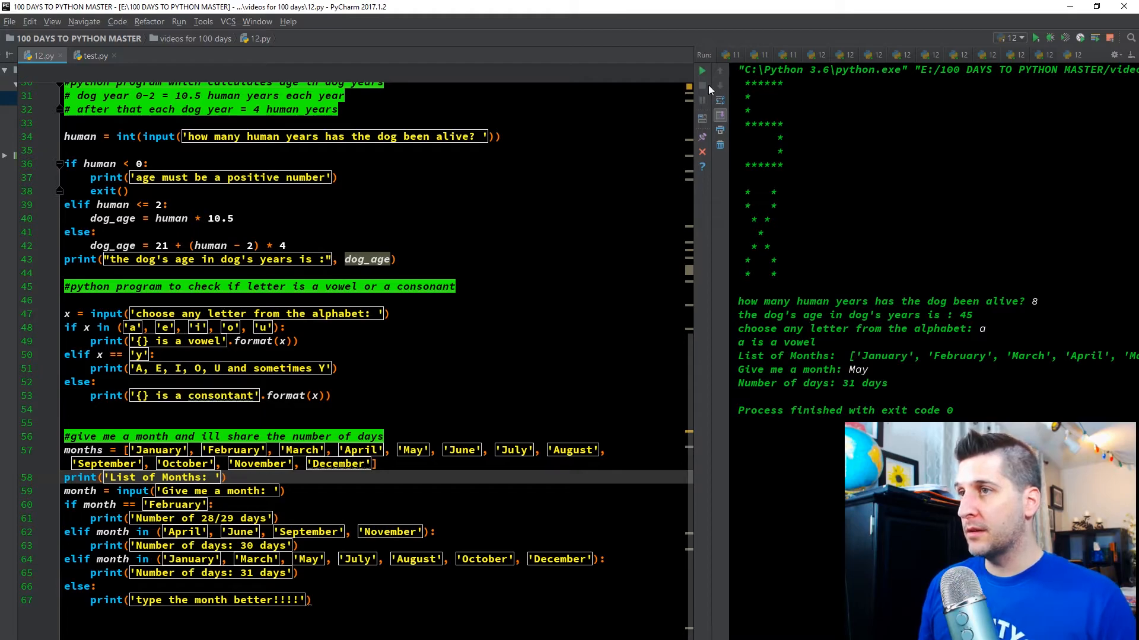
{"action": "left_click", "coordinate": [700, 71]}
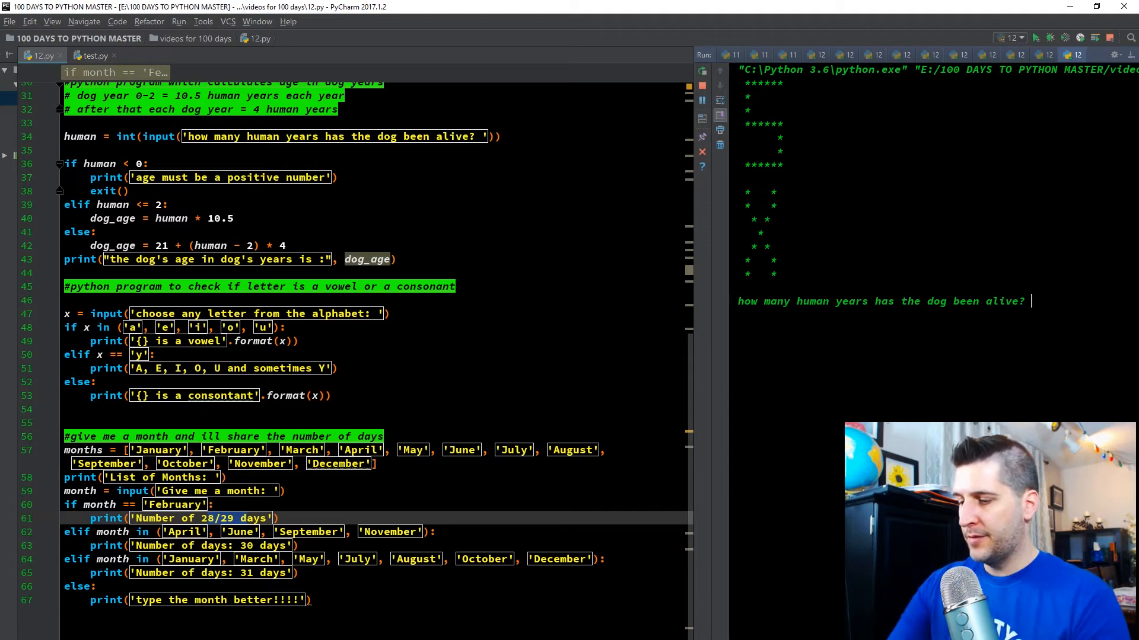
Step: Answer 8, a letter and lowercase 'may', then return to the month input line in the code
{"action": "type", "text": "8"}
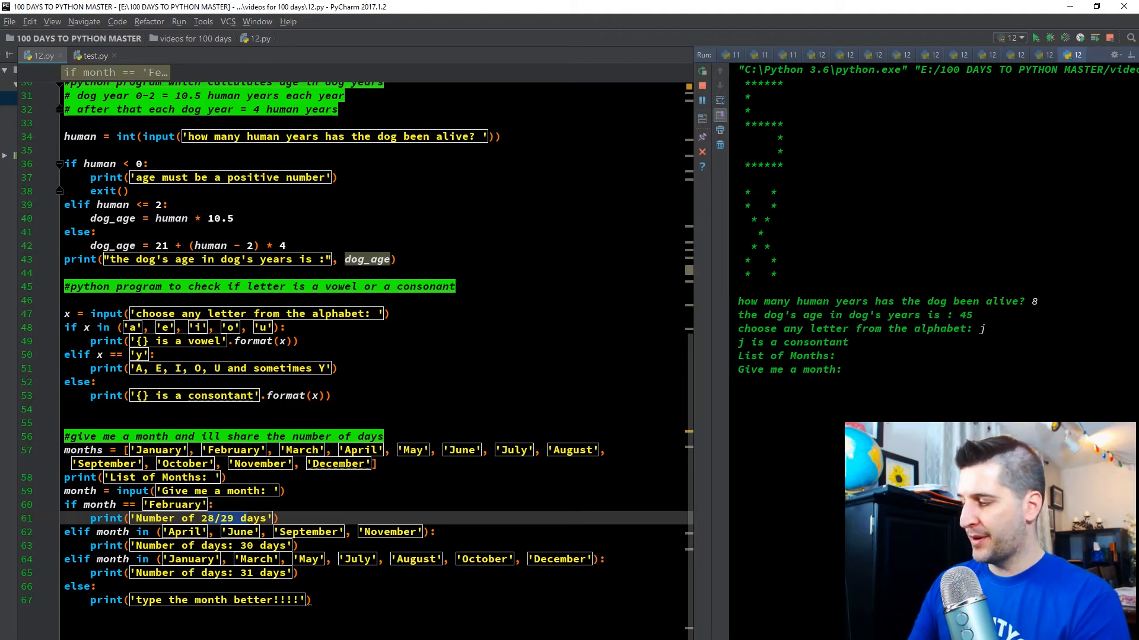
{"action": "type", "text": "may"}
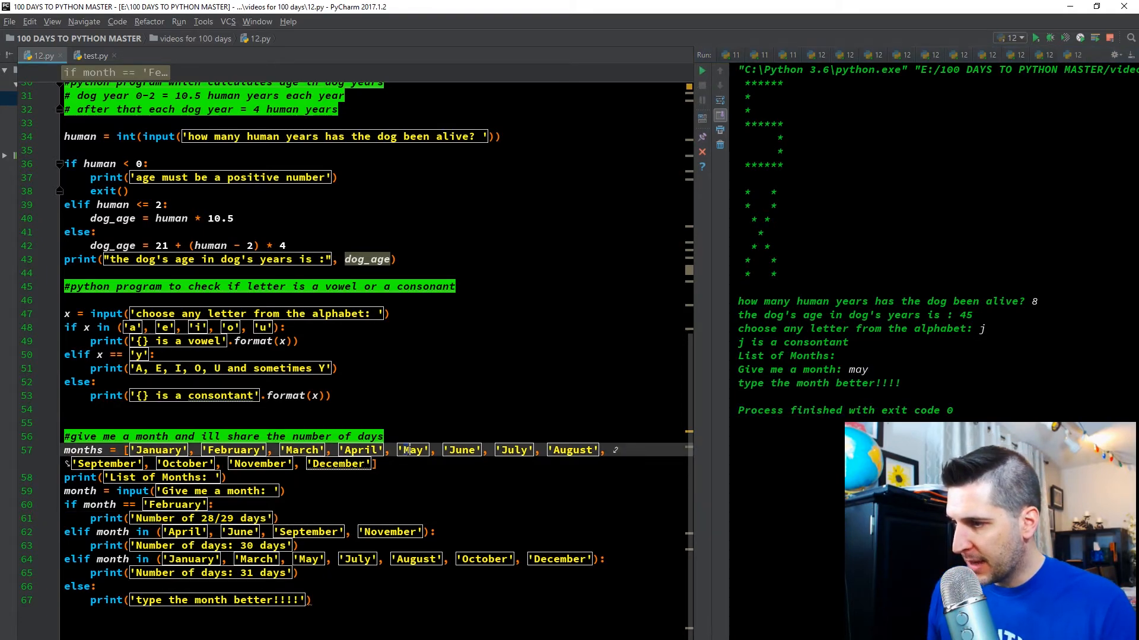
{"action": "left_click", "coordinate": [284, 491]}
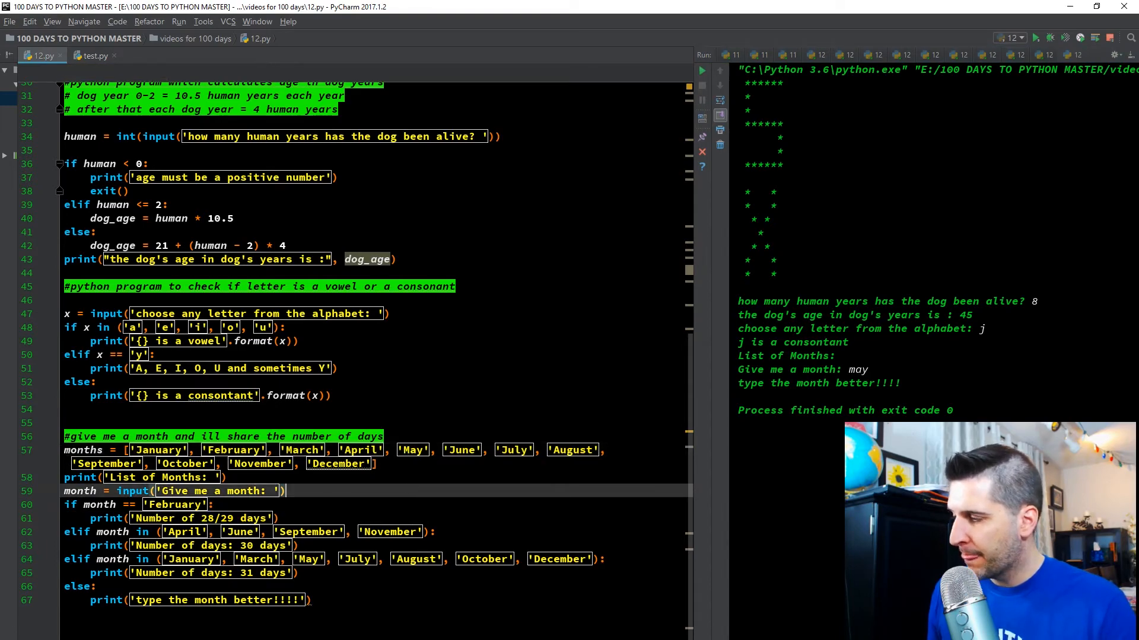